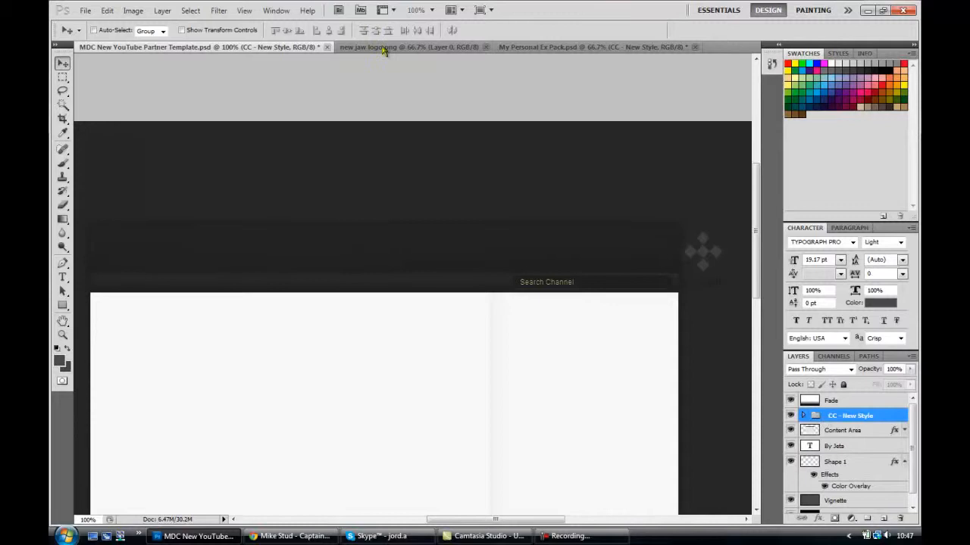
- Copy the Celtic knot logo from new jaw logo.png and paste it into the YouTube template
left_click(409, 47)
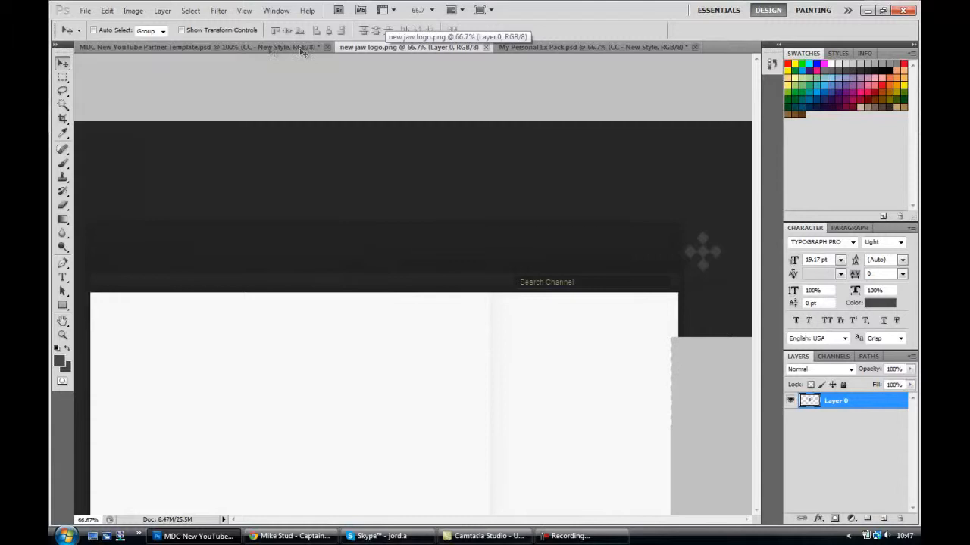
left_click(189, 47)
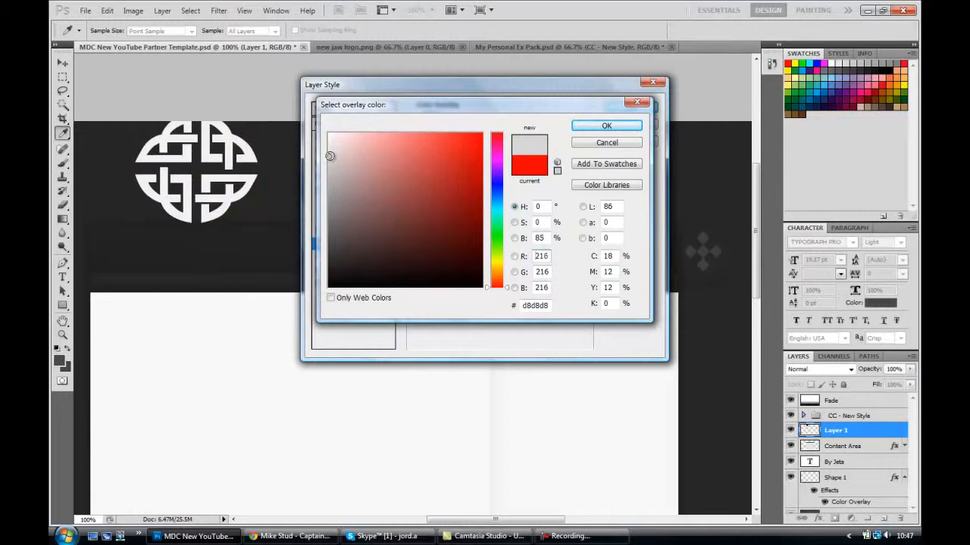
- Apply a light grey Color Overlay to the logo and lower its opacity to about 46%
left_click(606, 125)
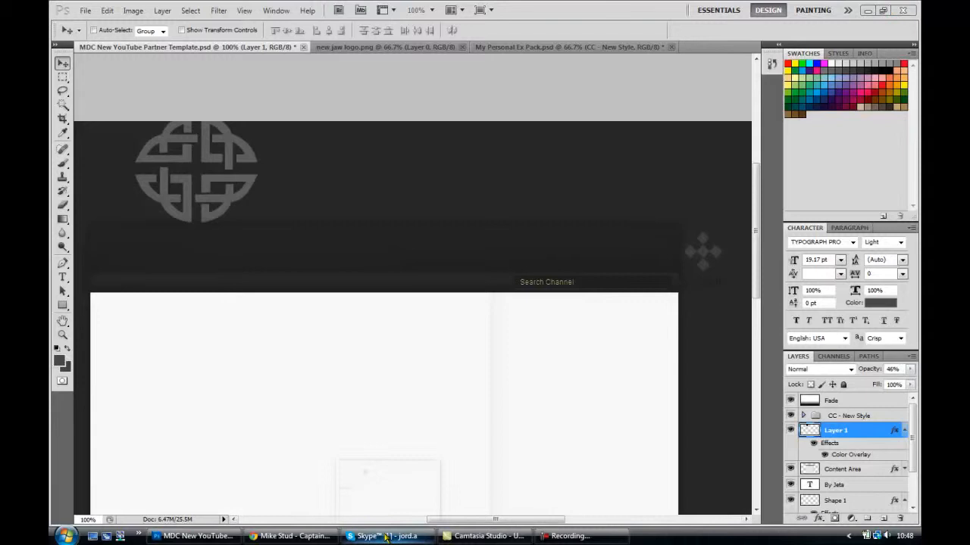
left_click(63, 275)
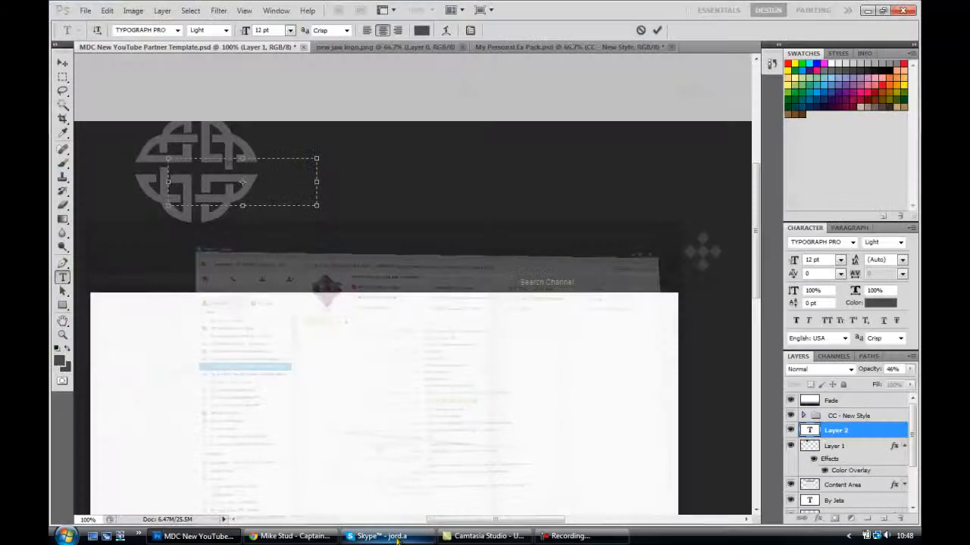
- Switch from Photoshop over to the Skype group chat
left_click(382, 536)
type("you should do")
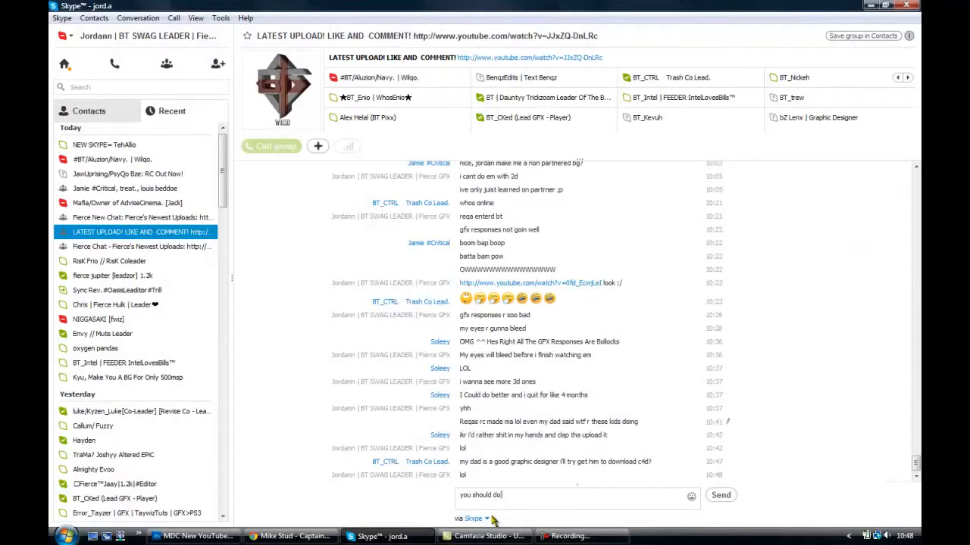
- Write a reply message in the Skype group conversation
left_click(196, 536)
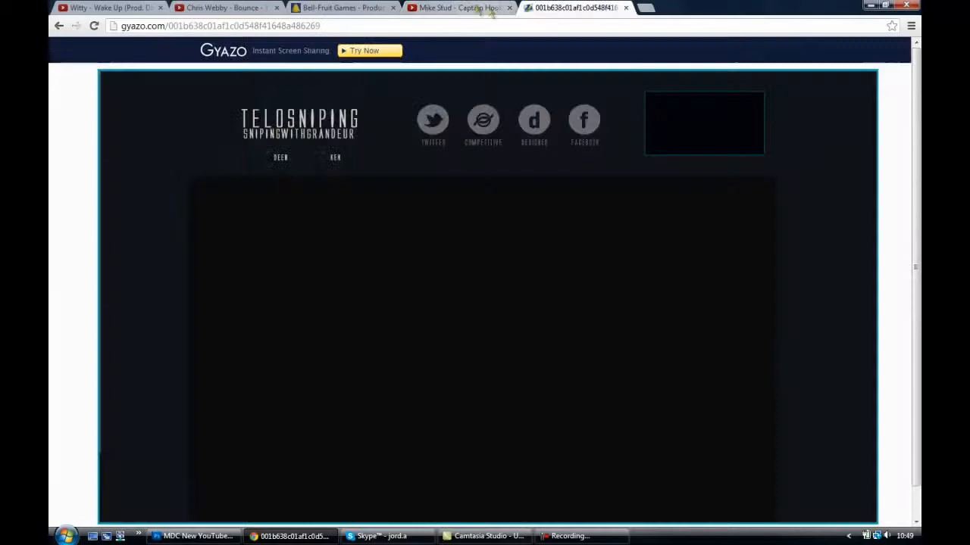
- View the shared Gyazo screenshot of the dark TeloSniping banner in Chrome
left_click(224, 8)
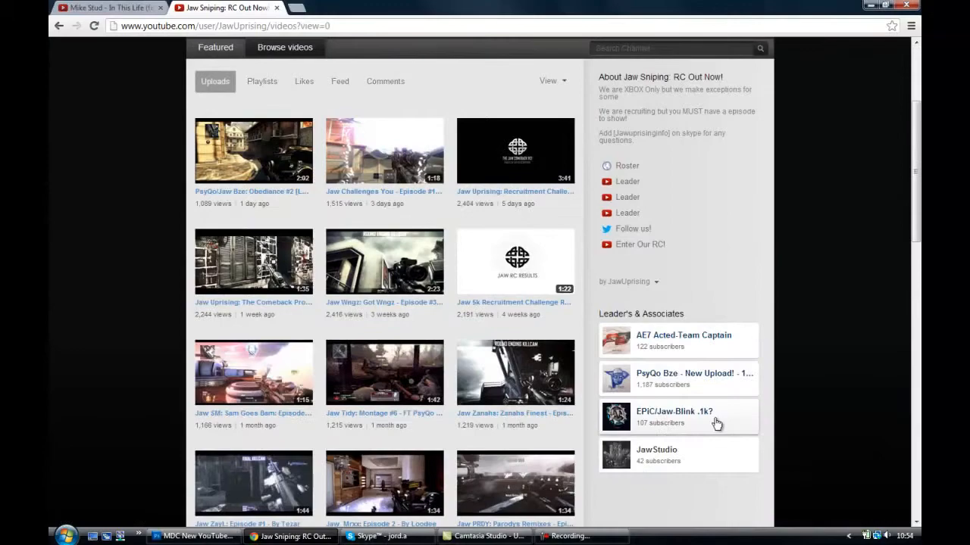
- Open one of the leaders' channels listed under Jaw Sniping's Leader's & Associates
left_click(198, 537)
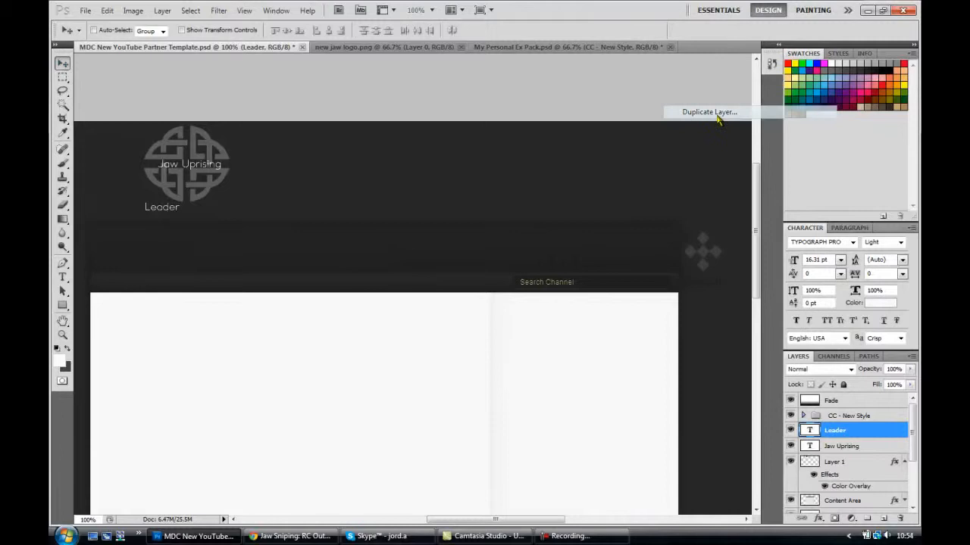
- Duplicate the Leader text layer to create Leader copy 2
left_click(709, 112)
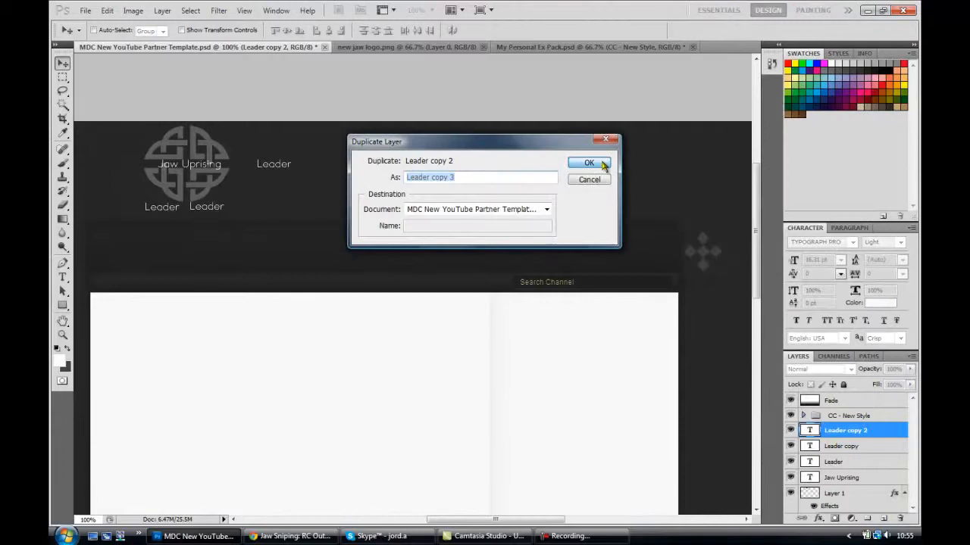
left_click(588, 162)
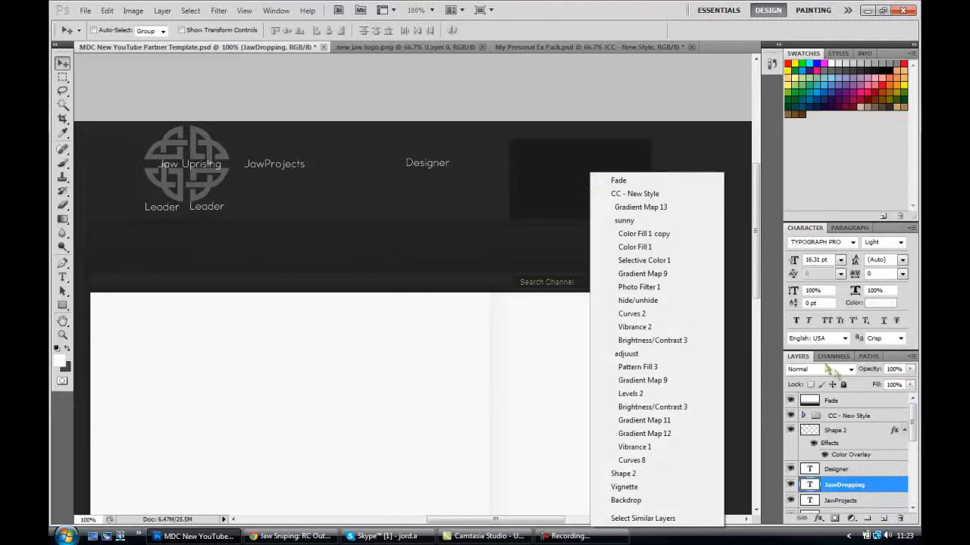
- Select one of the overlapping name text layers to edit it into JawDropping
left_click(85, 9)
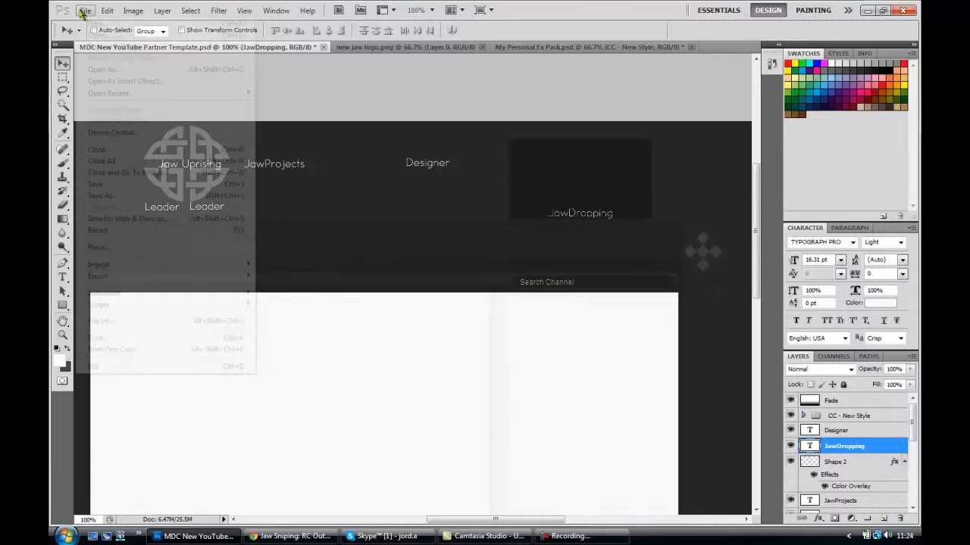